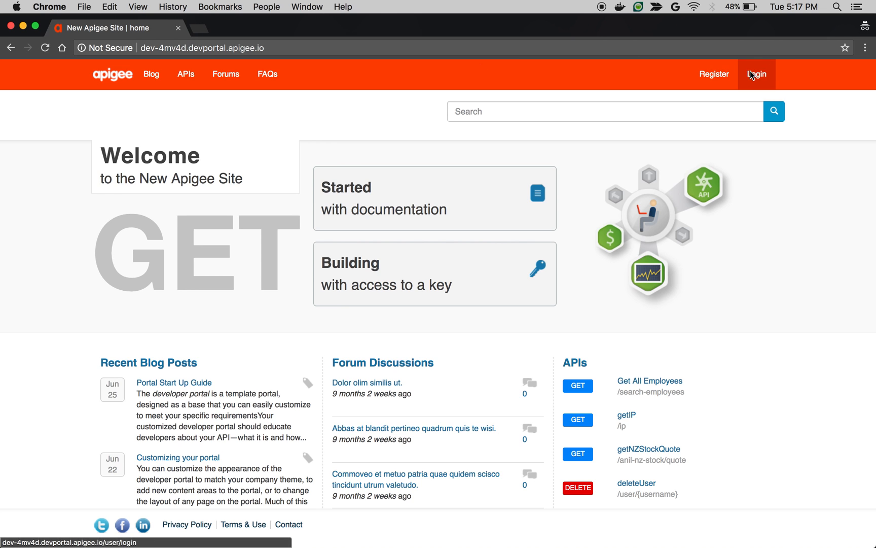
Log in to the developer portal with the 'devel…' account, answering the math question with 16
left_click(756, 73)
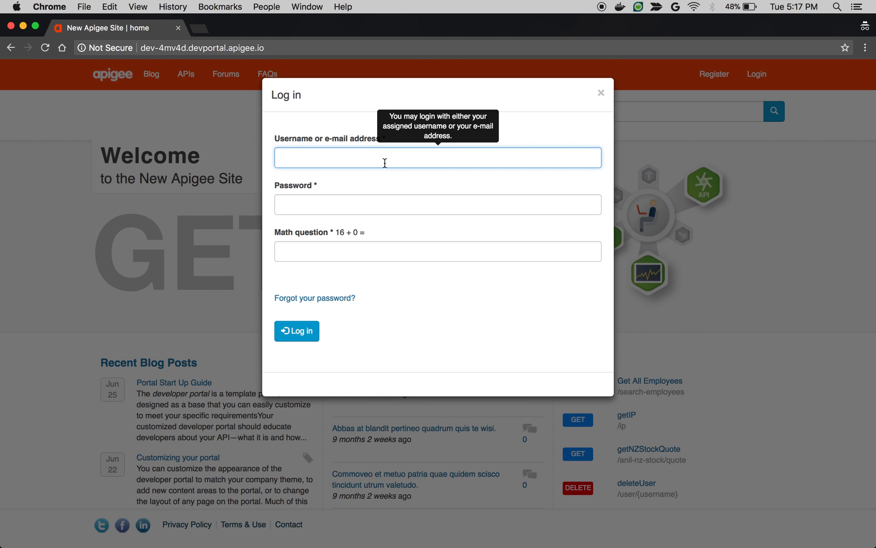
type("developer123@example.com")
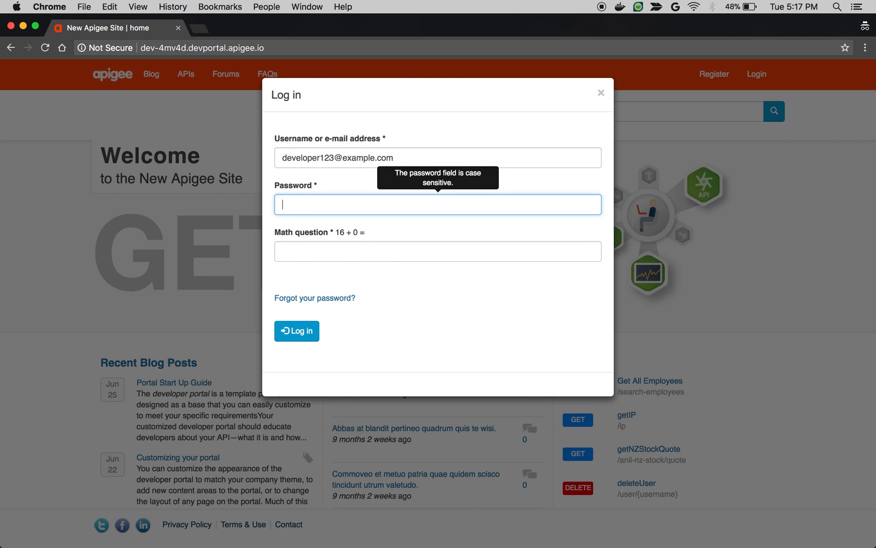
type("16")
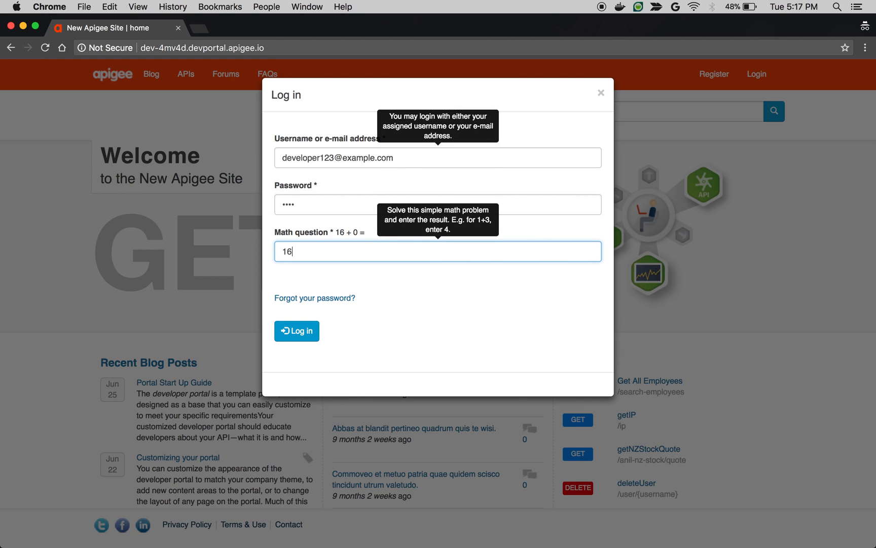
left_click(296, 330)
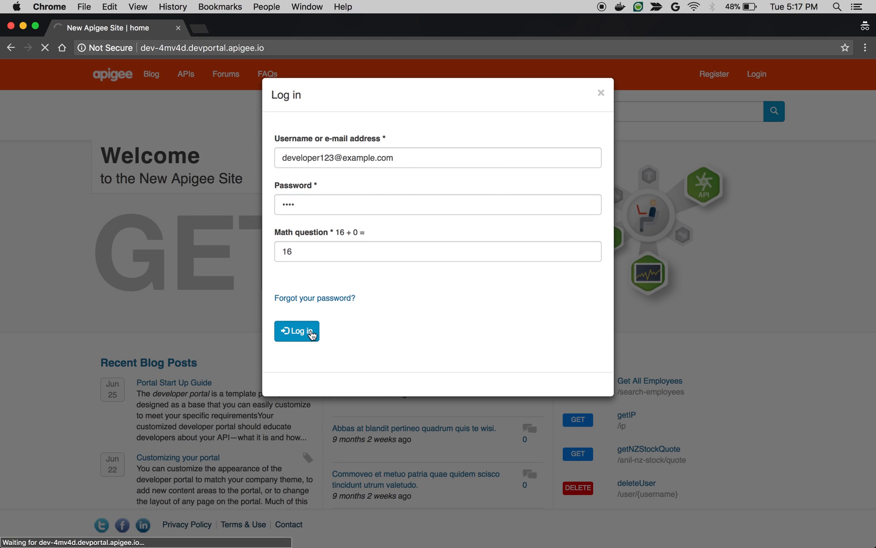
Go to the empty My Apps page and start adding a new app
left_click(297, 331)
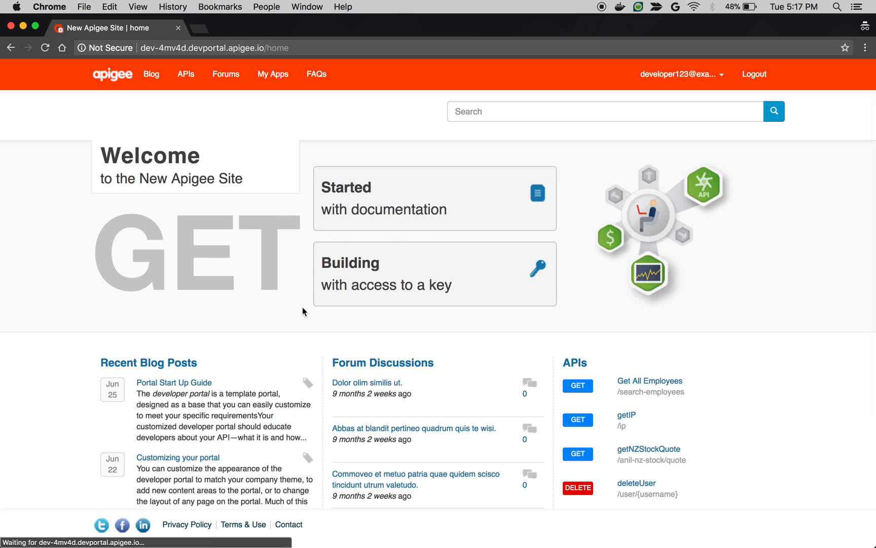
left_click(273, 73)
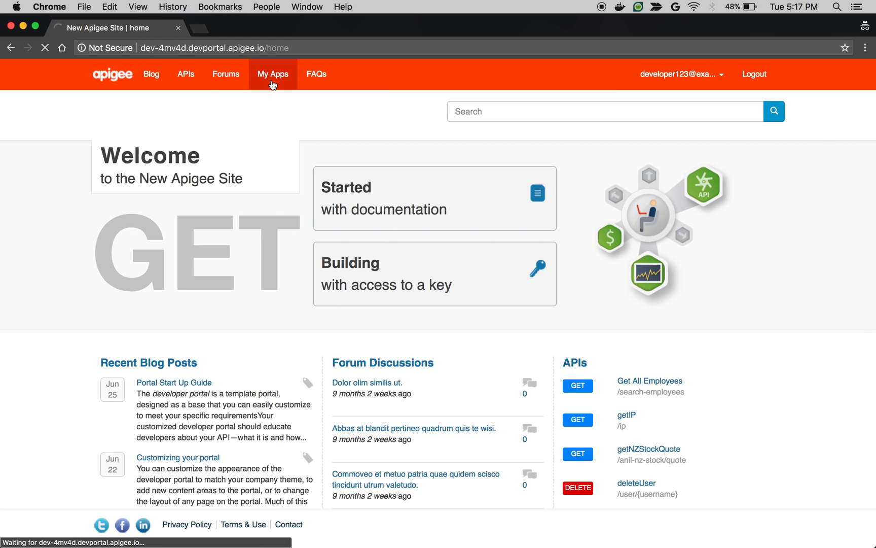
left_click(273, 74)
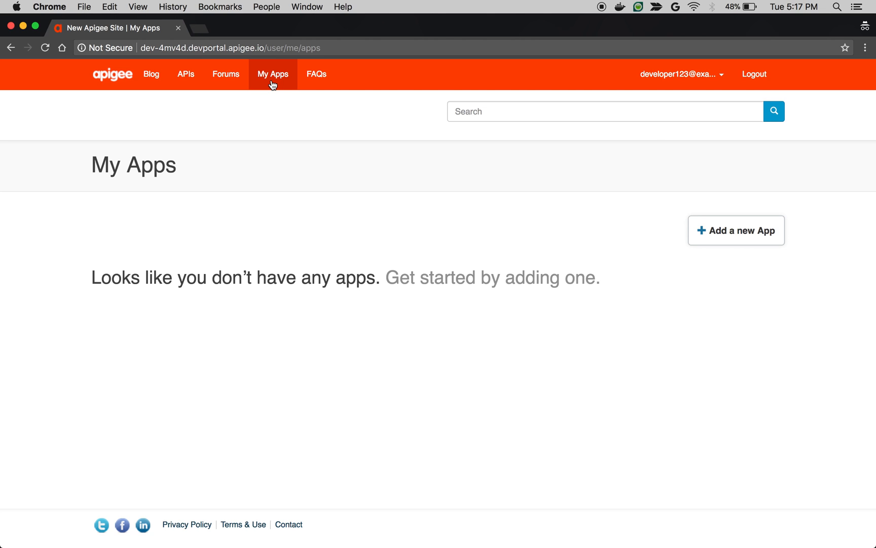
left_click(736, 231)
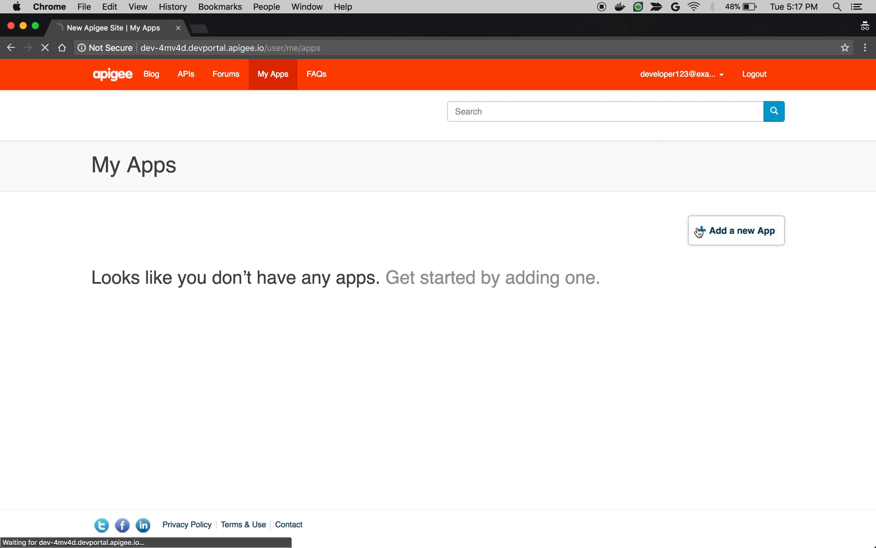
Create the Android app 'Hello App110' with the Hello API product
left_click(736, 230)
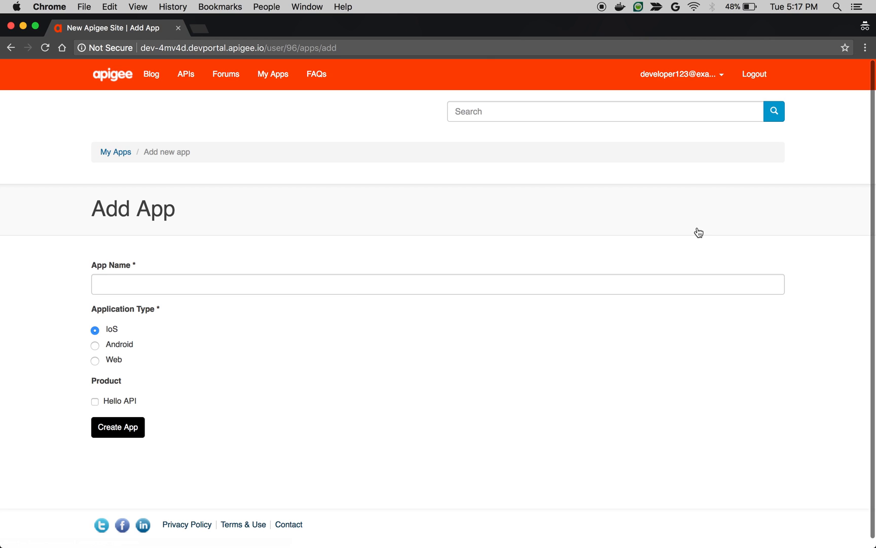
type("Hello")
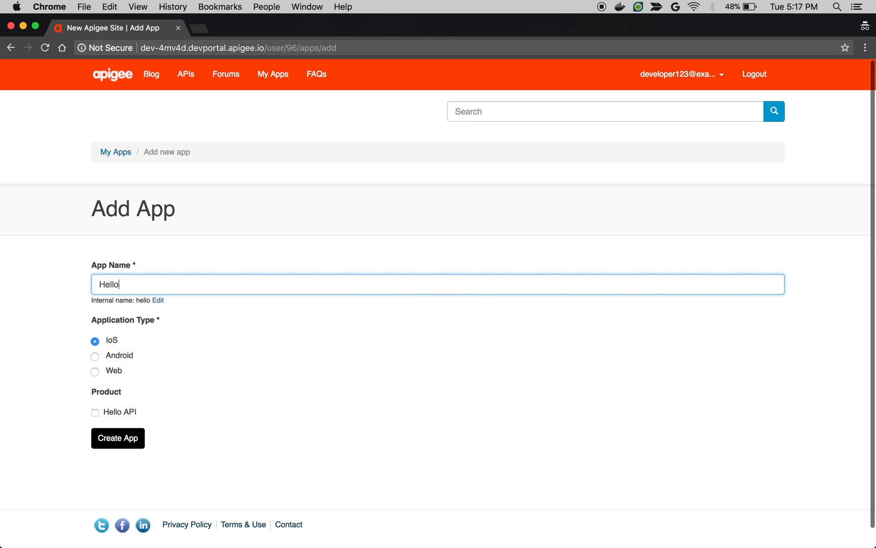
type("App110")
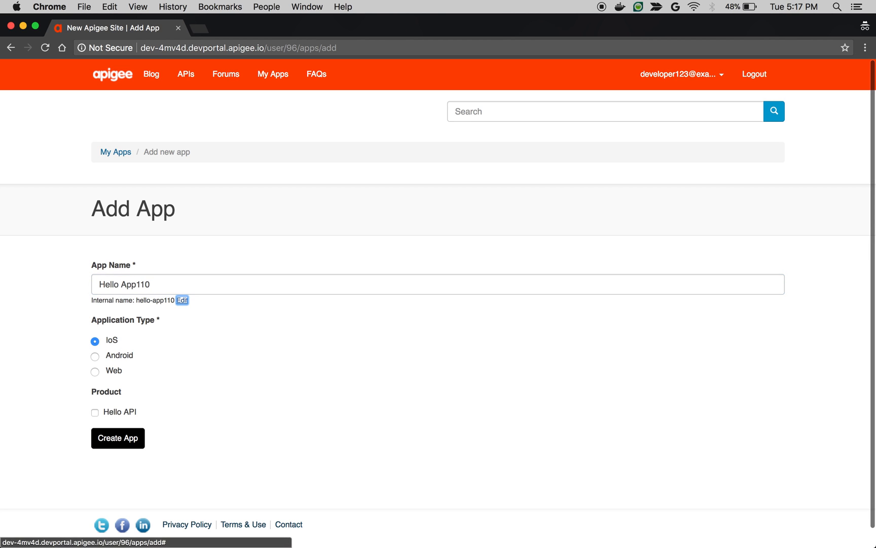
mouse_move(115, 365)
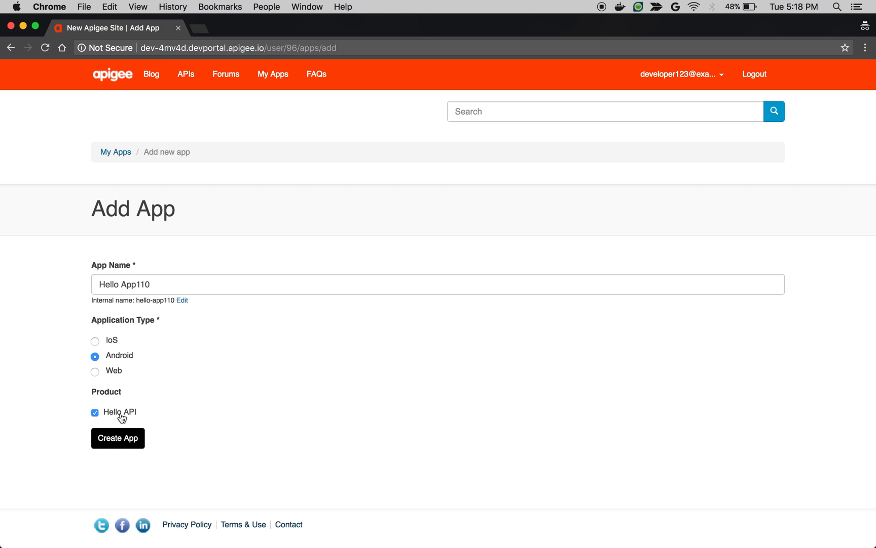
left_click(118, 437)
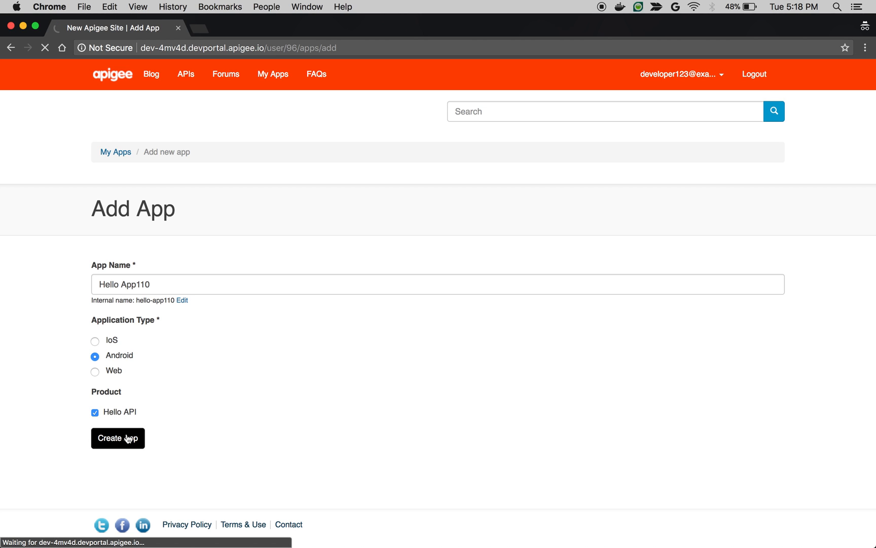
left_click(117, 438)
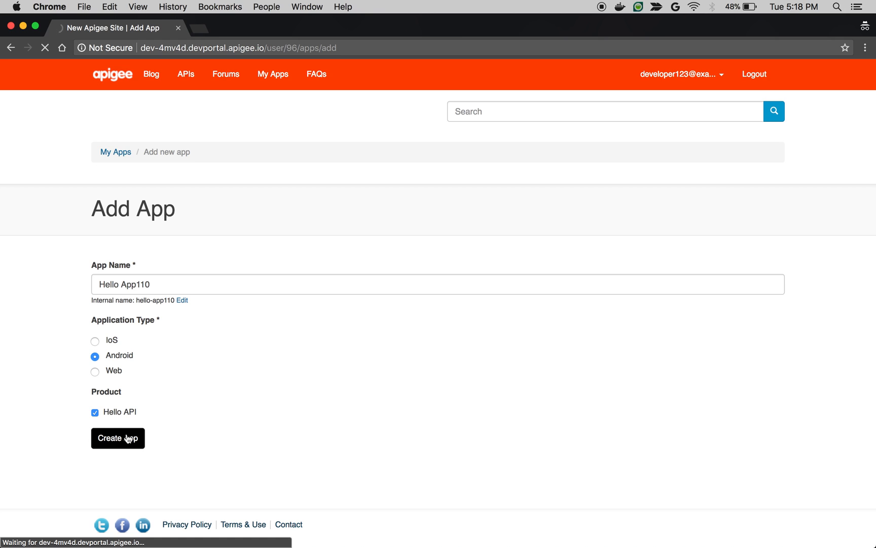
left_click(117, 438)
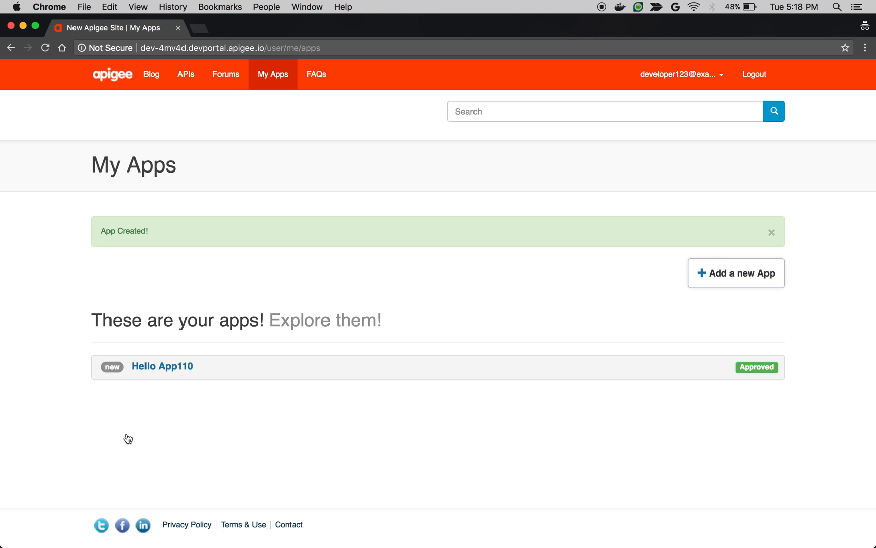
left_click(161, 366)
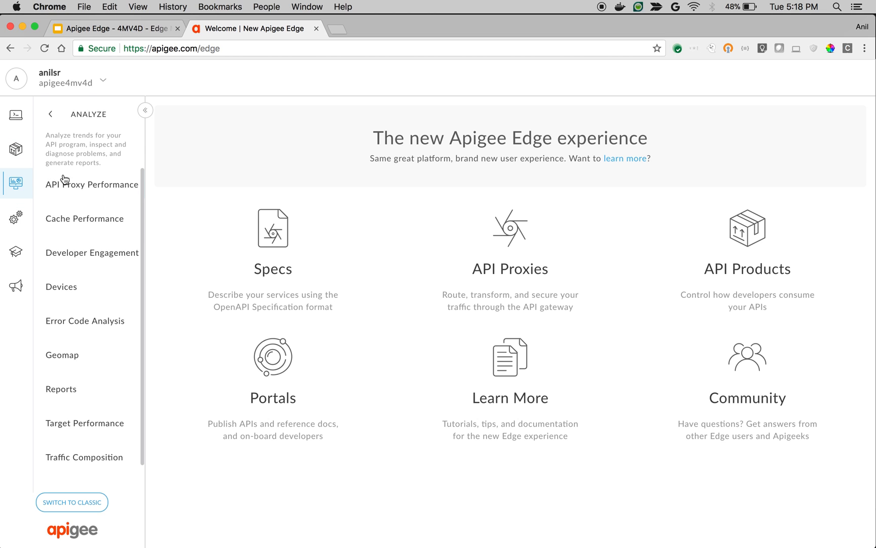
Show the API Proxy Performance report from the Analyze sidebar
left_click(91, 185)
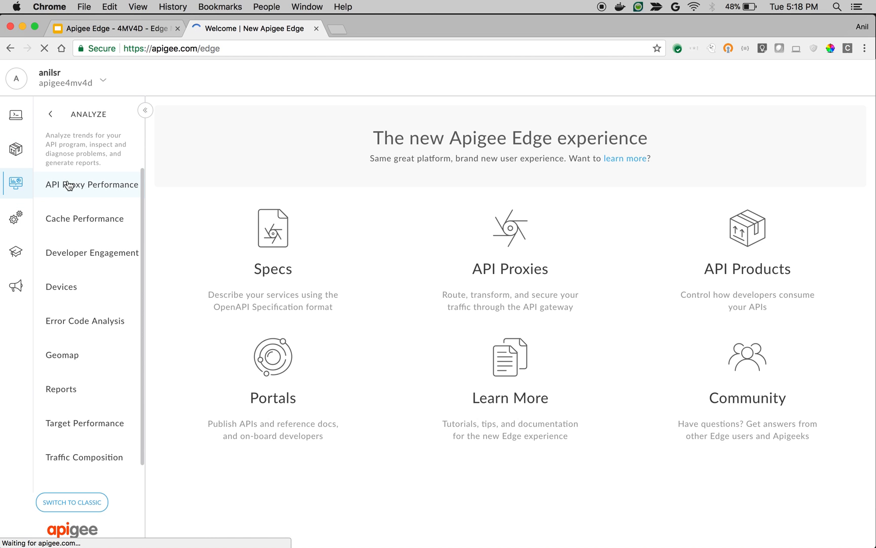
left_click(93, 185)
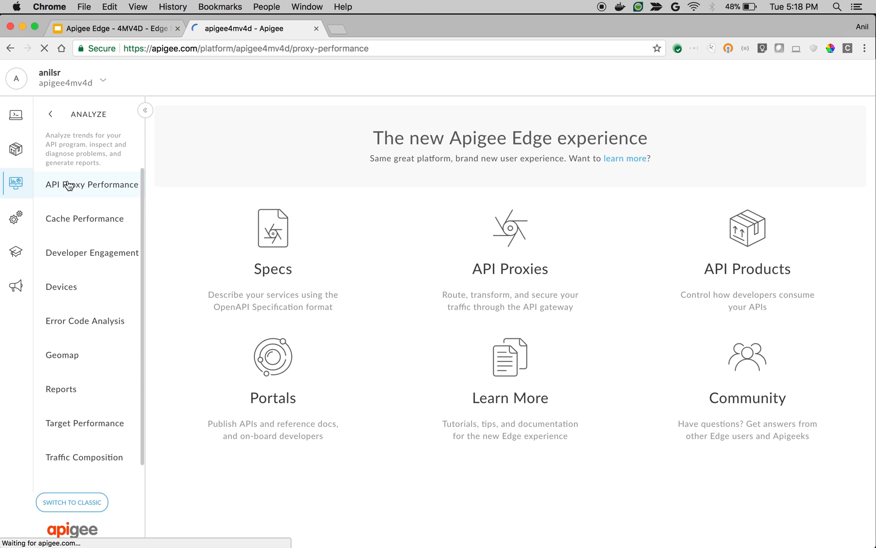
left_click(89, 185)
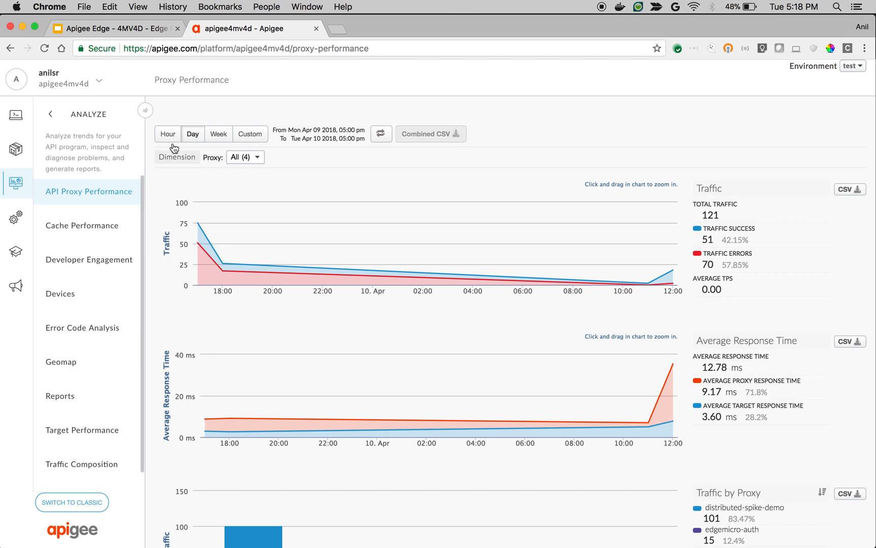
Filter proxy performance to edgemicro_hellojson over a week, then go to Error Code Analysis
left_click(245, 157)
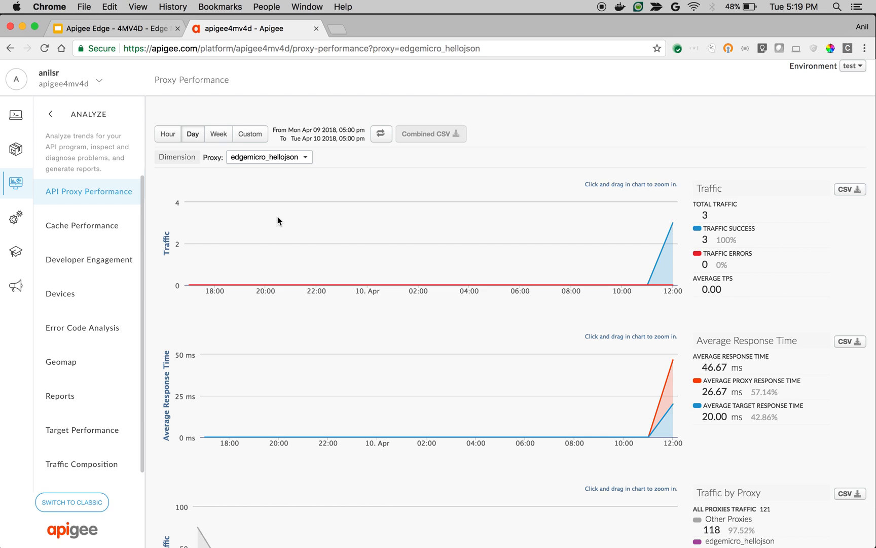
left_click(218, 133)
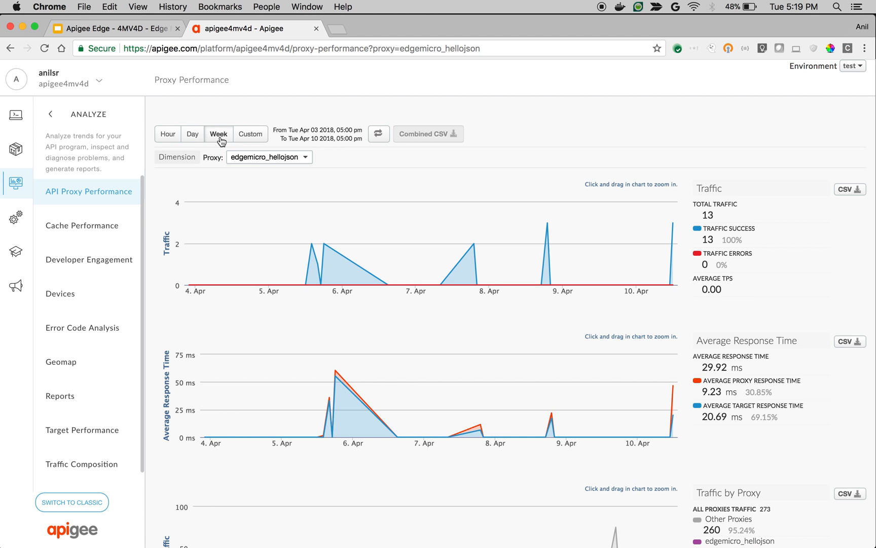
scroll("down", 3)
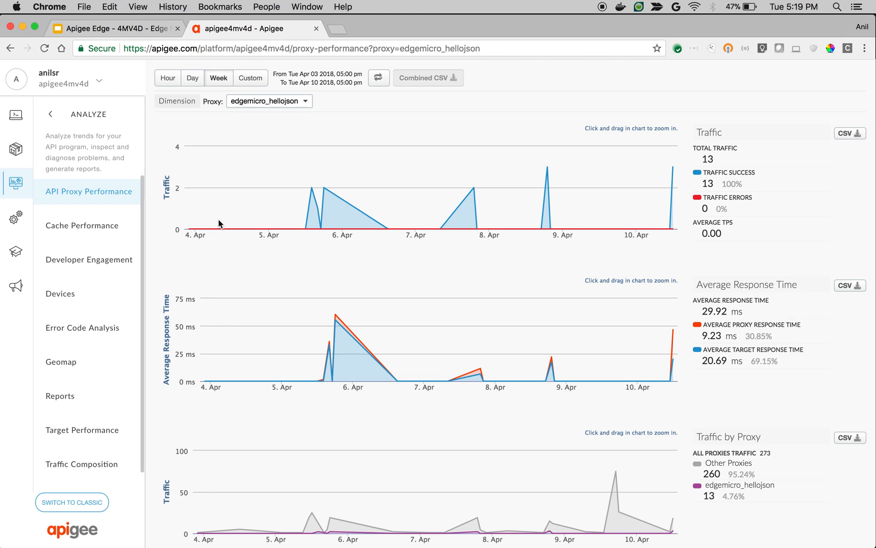
mouse_move(98, 268)
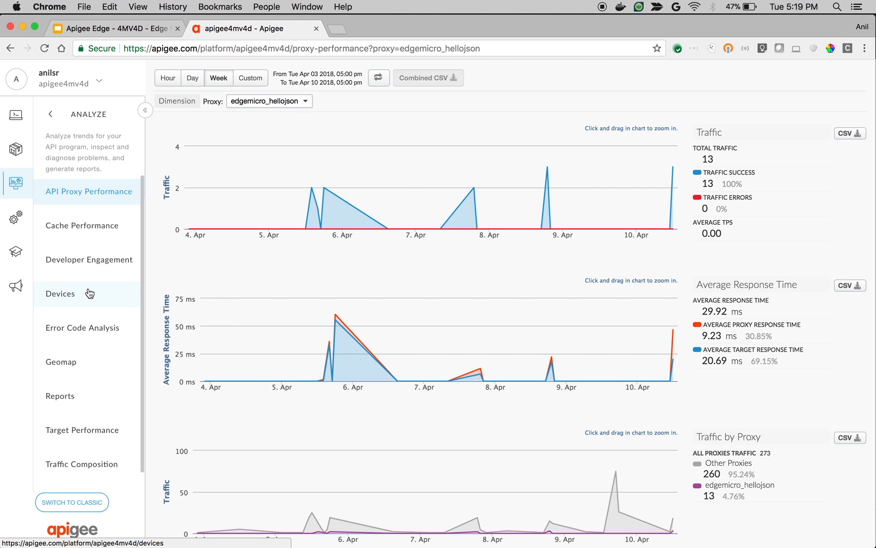
mouse_move(90, 294)
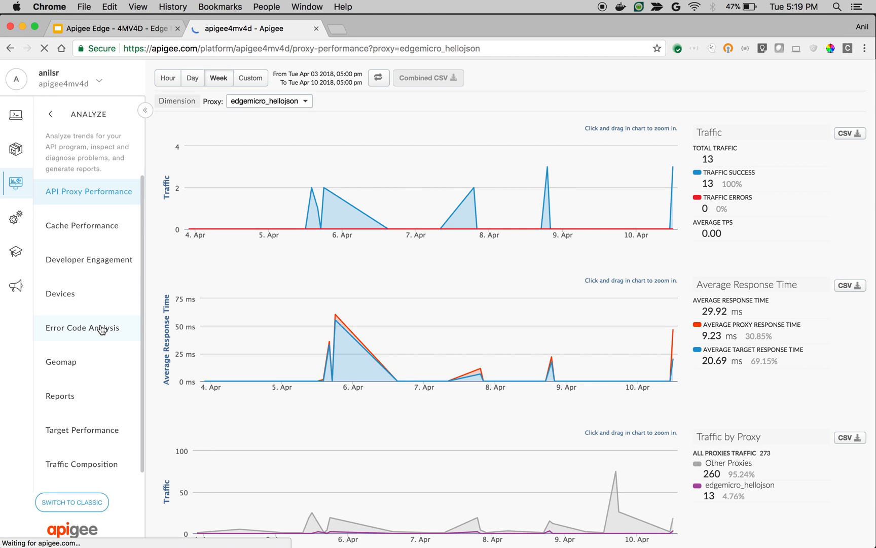
left_click(82, 327)
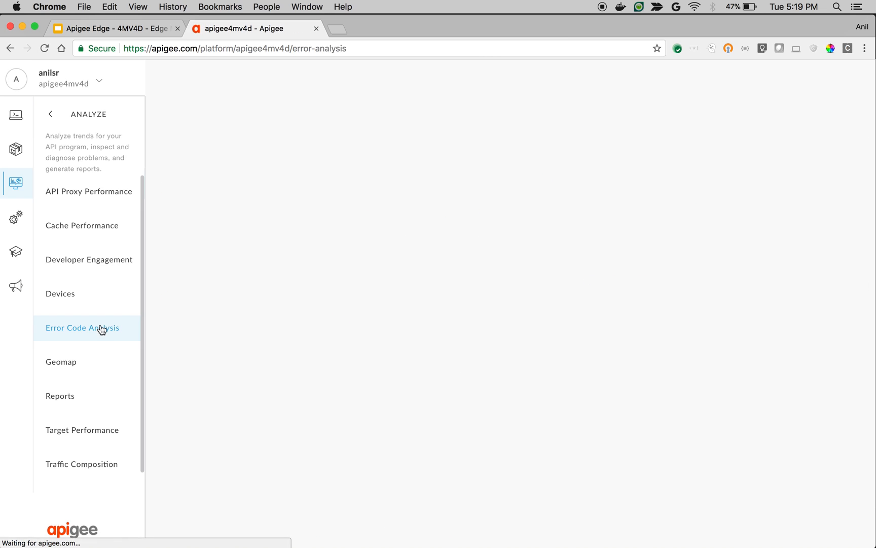
left_click(82, 328)
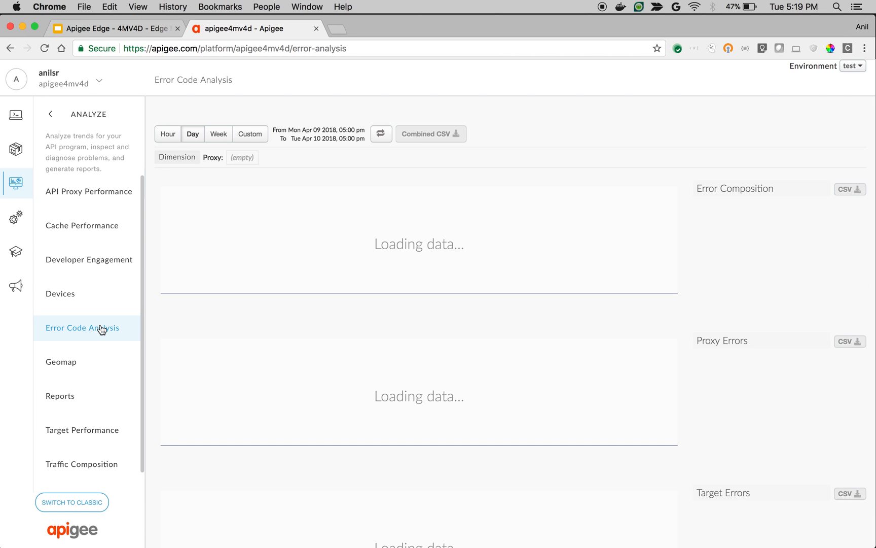